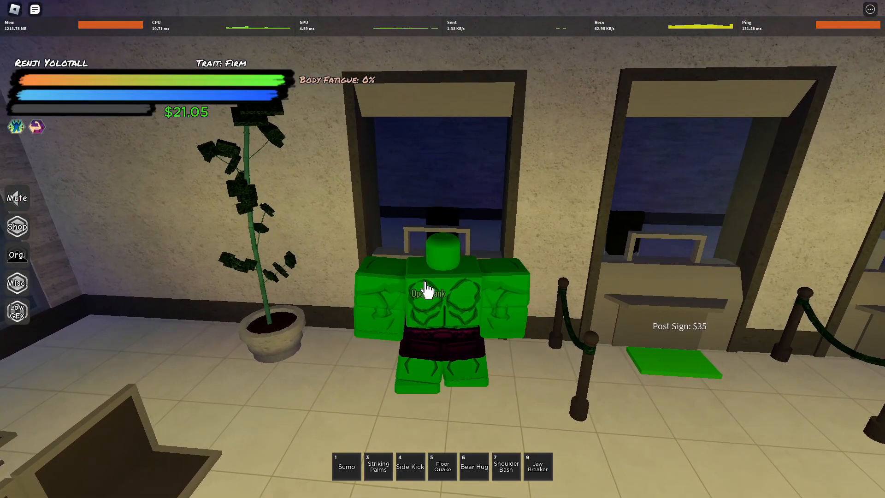
Step: Open the bank account menu and close it again
left_click(427, 293)
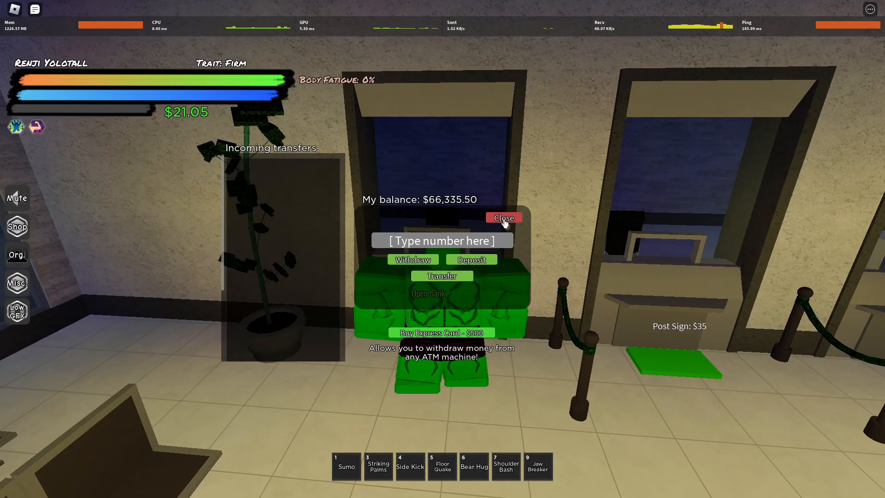
left_click(502, 218)
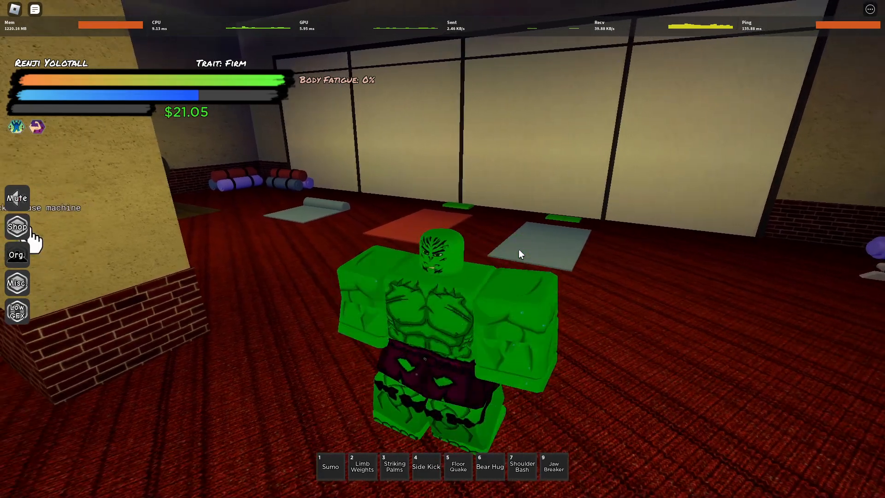
mouse_move(412, 61)
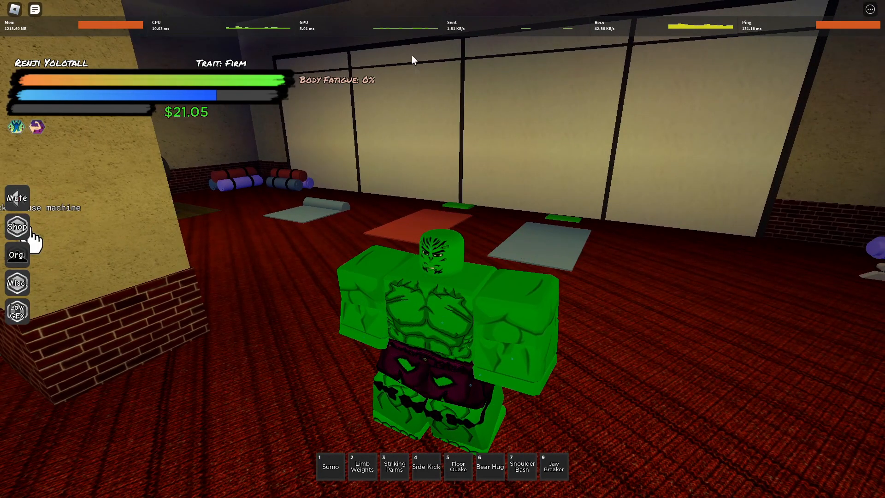
Step: Select hotbar slot 2 on the way to the Strike Speed Training pad
key("2")
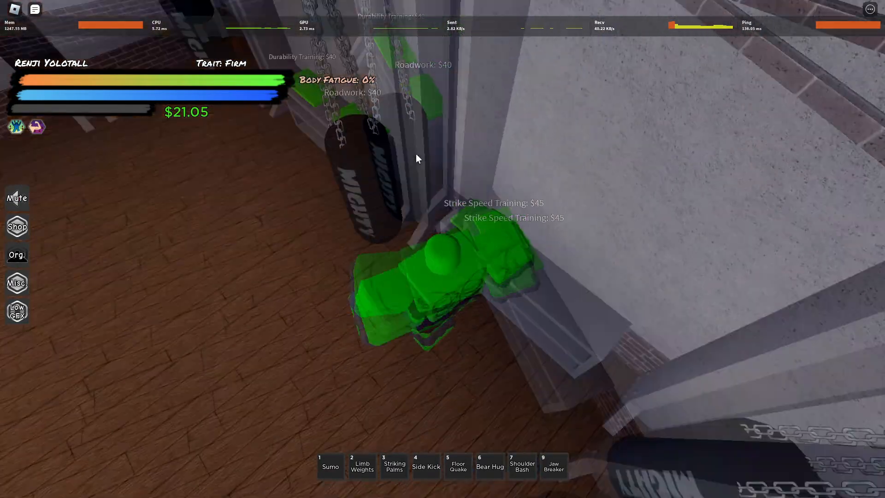
Step: Switch to Discord from the Start menu and scroll the server's channel list
left_click(11, 487)
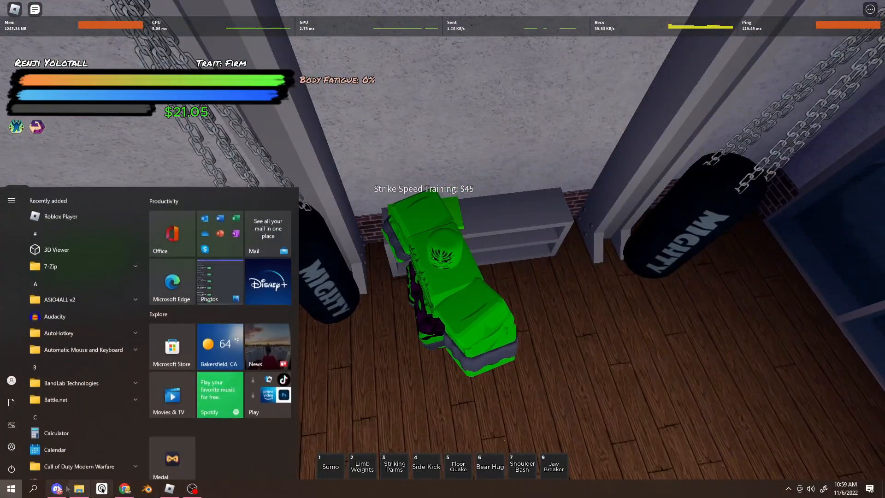
left_click(56, 488)
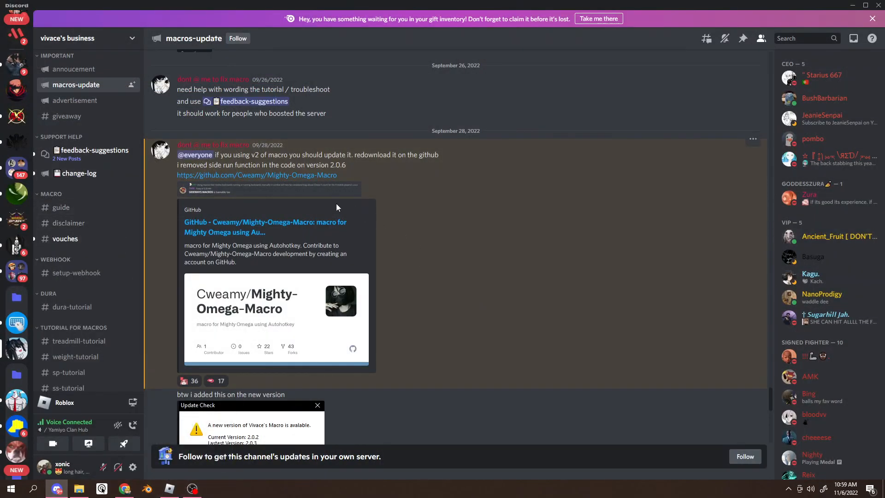
mouse_move(107, 52)
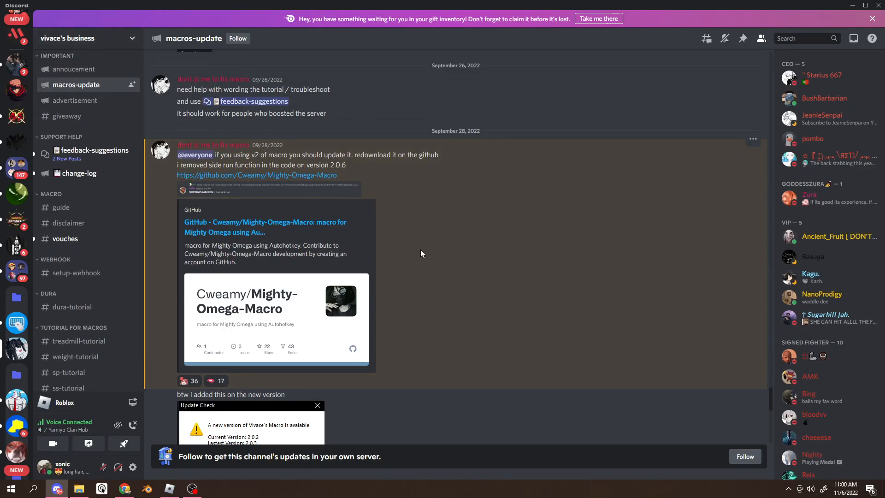
mouse_move(301, 220)
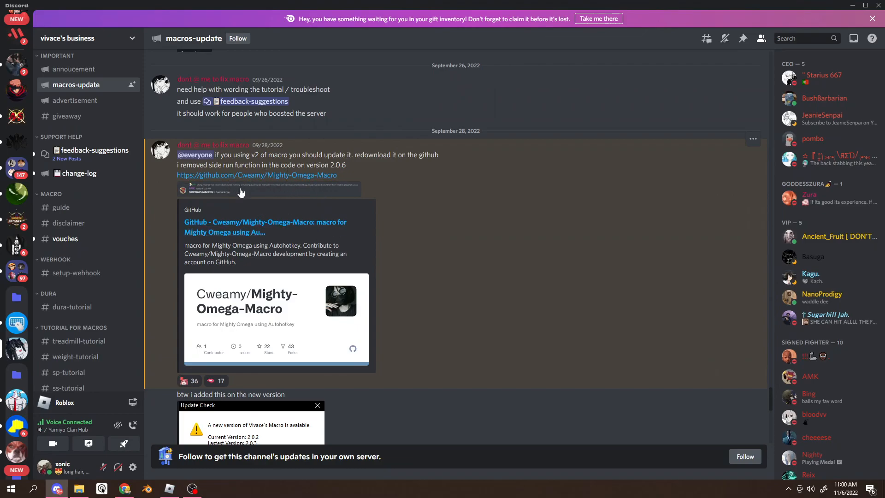
scroll("down", 3)
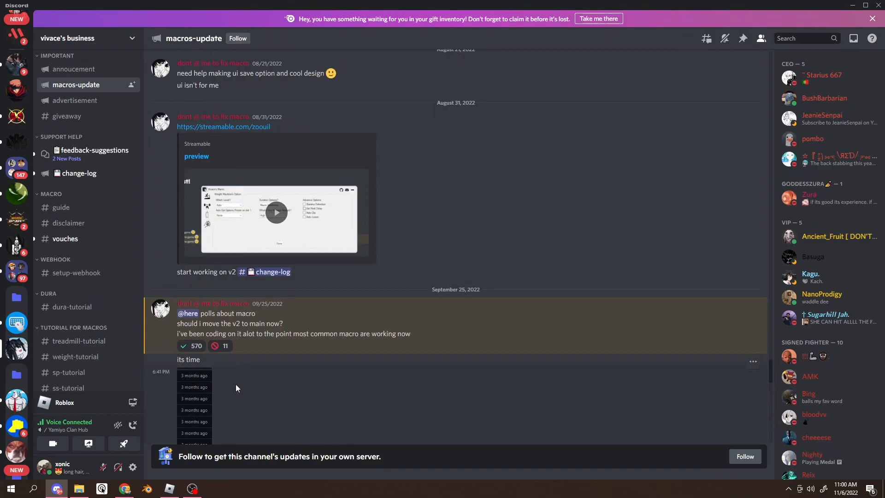
scroll("down", 3)
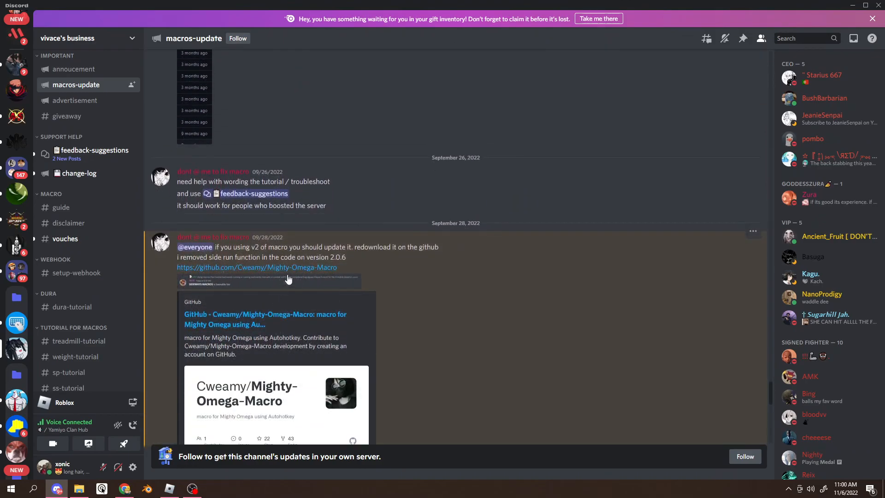
mouse_move(219, 362)
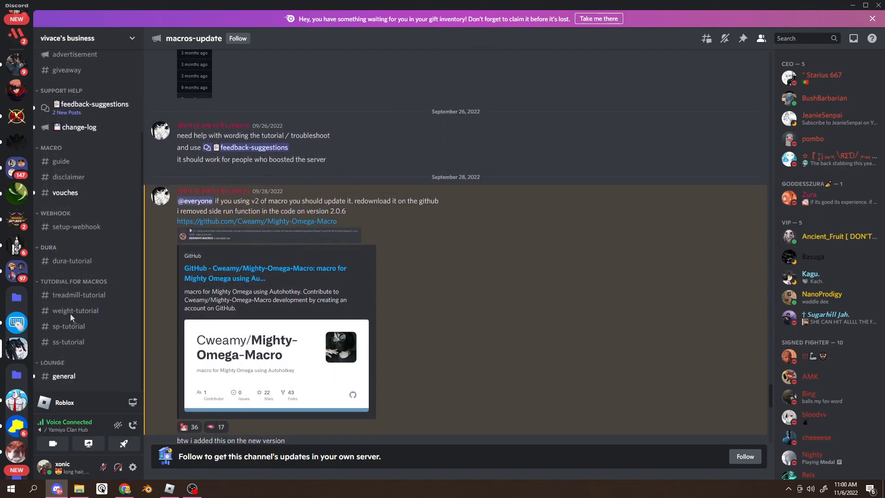
Step: View #ss-tutorial and scroll through the Strike Speed pad screenshots
left_click(68, 341)
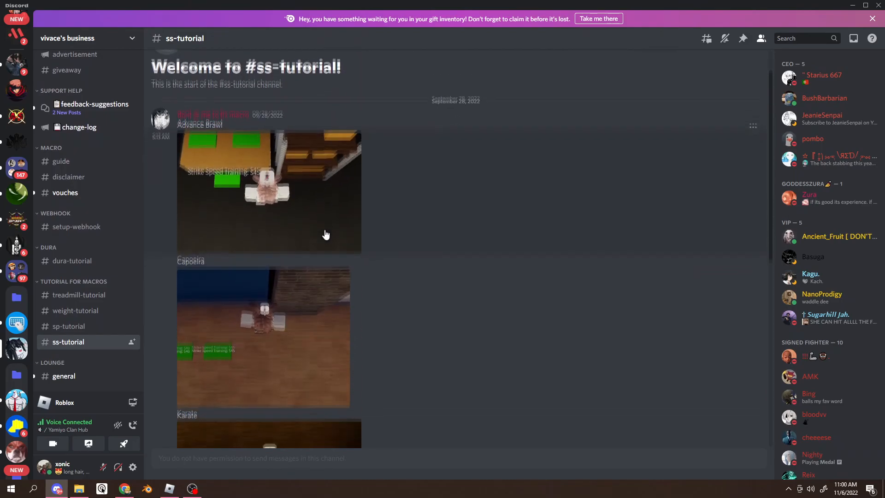
scroll("down", 3)
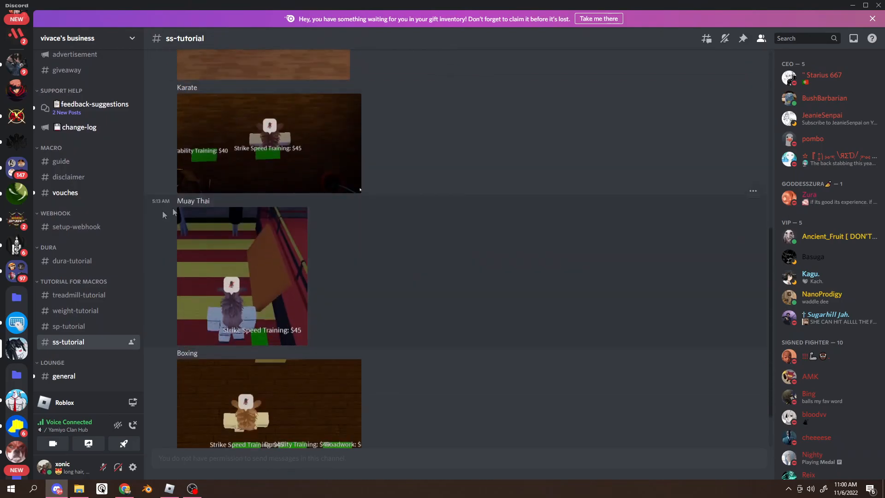
scroll("down", 3)
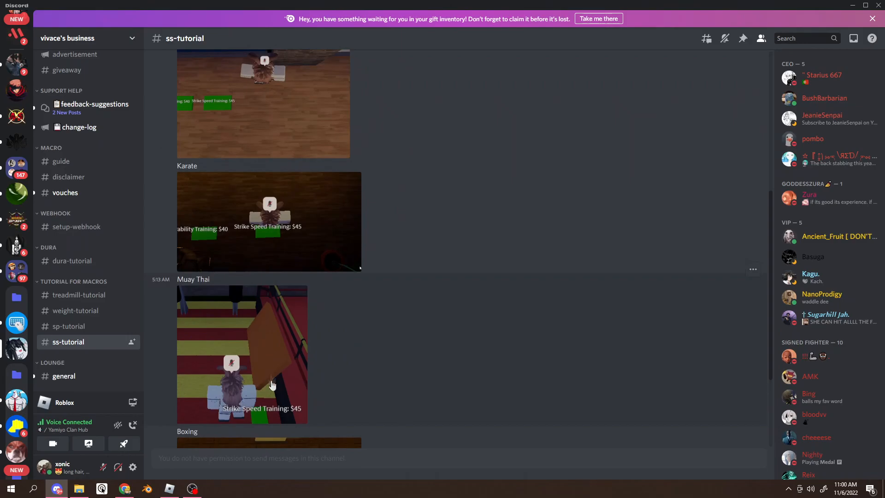
mouse_move(290, 390)
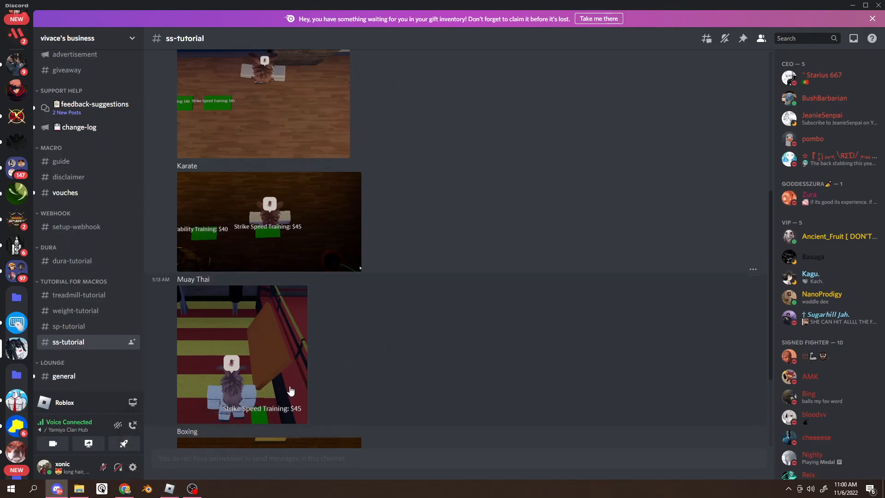
mouse_move(291, 264)
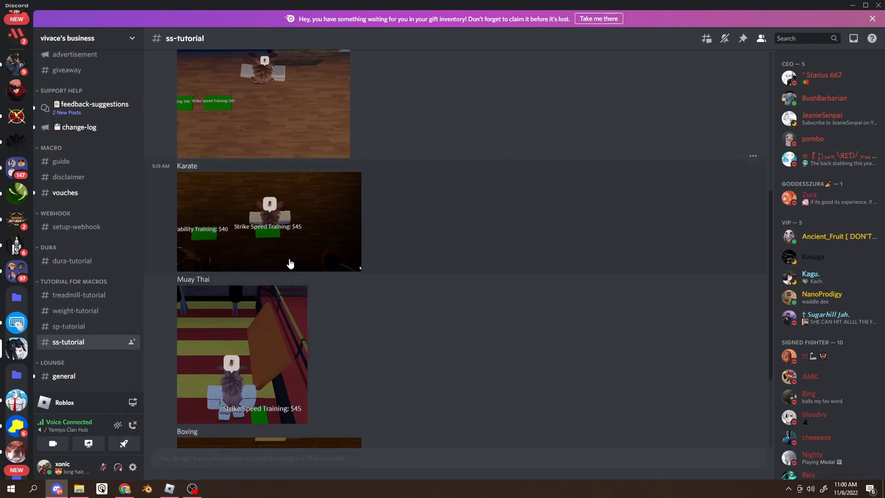
mouse_move(198, 432)
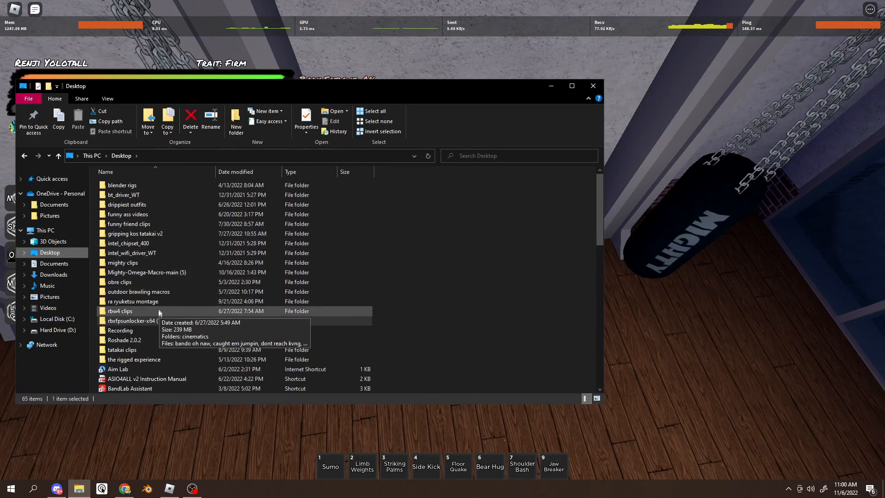
Step: Enter the inner Mighty-Omega-Macro-main folder and run THE MACRO script
double_click(146, 272)
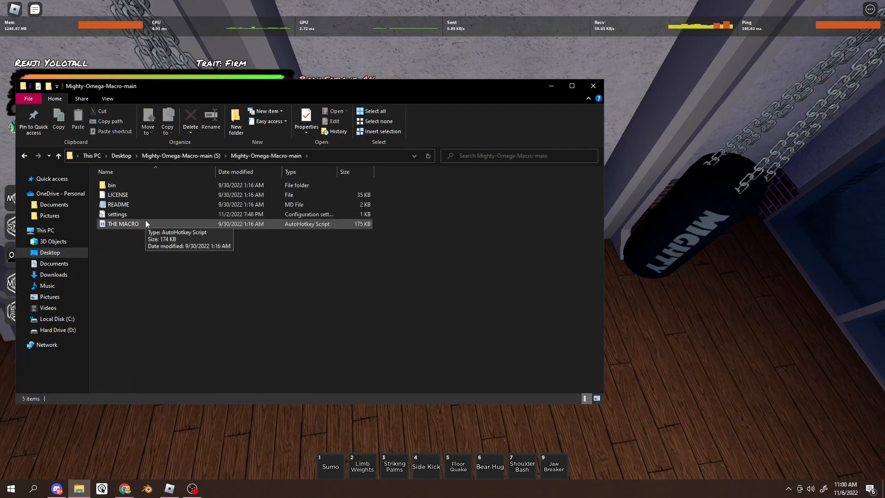
double_click(123, 224)
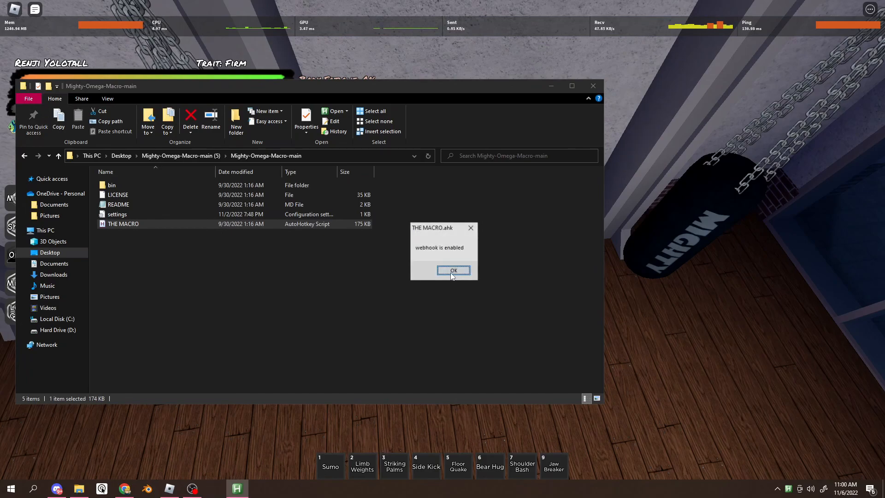
Step: Dismiss the webhook notice; choose Kung fu, Default path, Fatigue estimate and no auto eat
left_click(453, 270)
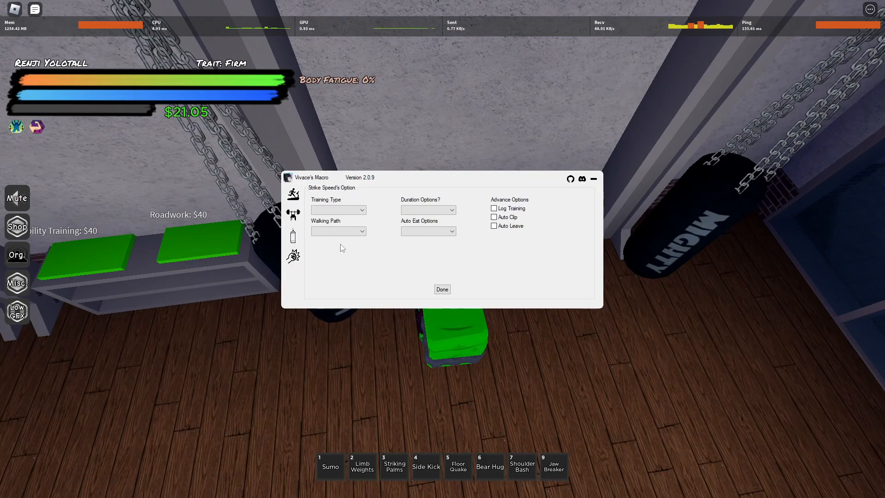
left_click(337, 209)
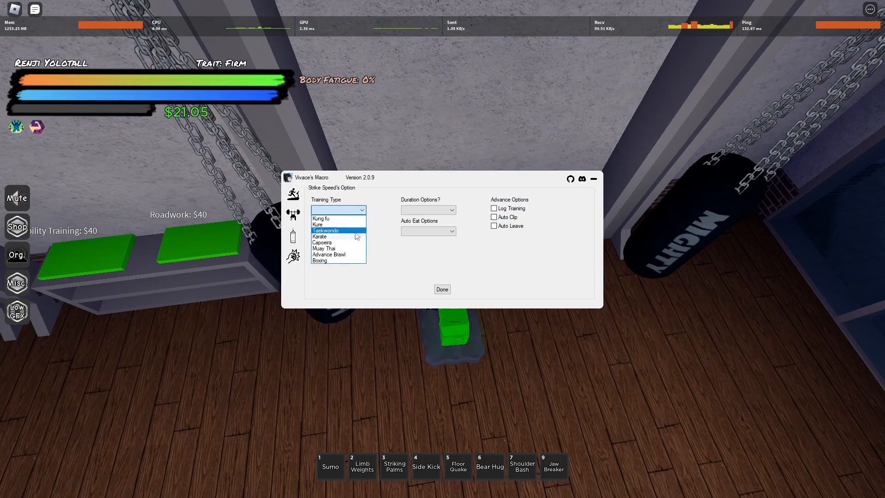
left_click(320, 218)
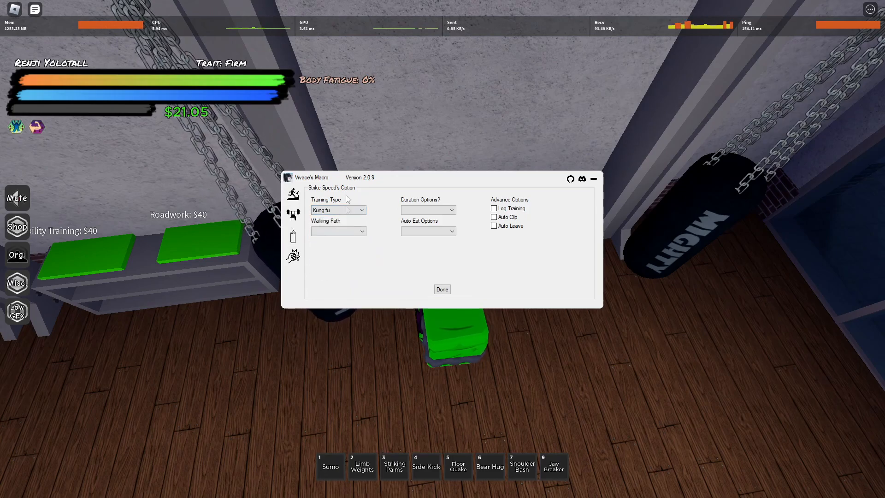
left_click(338, 231)
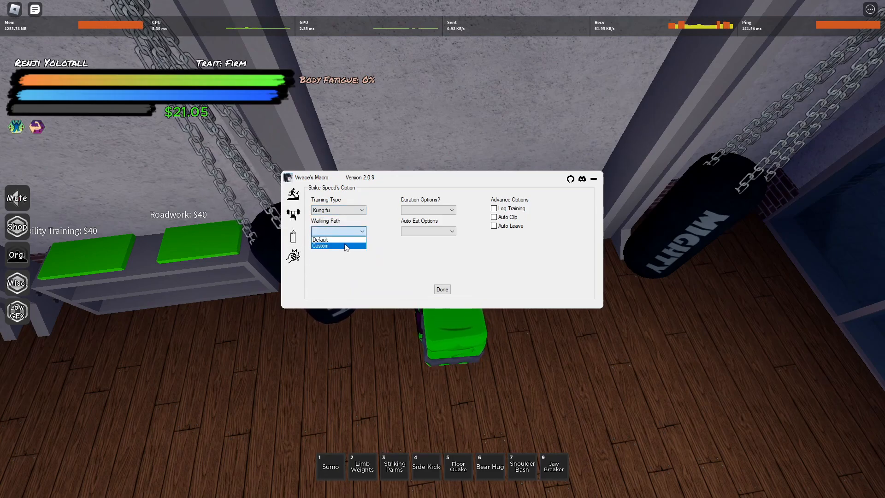
left_click(428, 210)
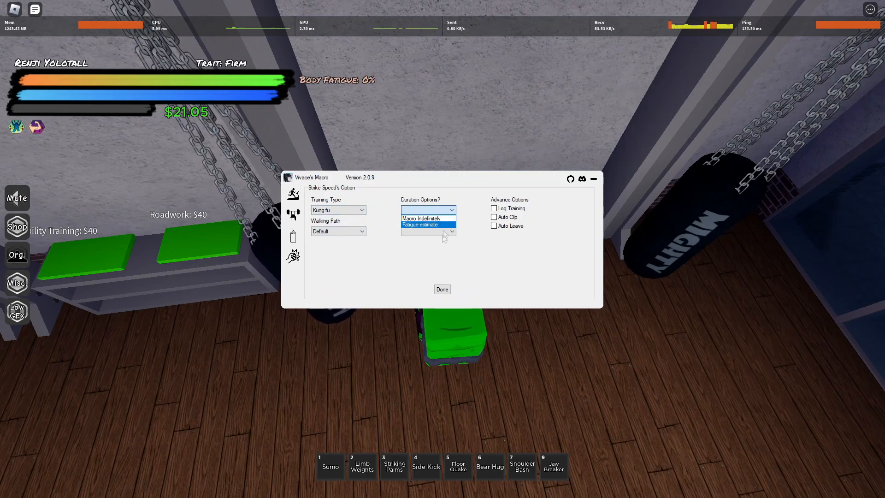
left_click(419, 224)
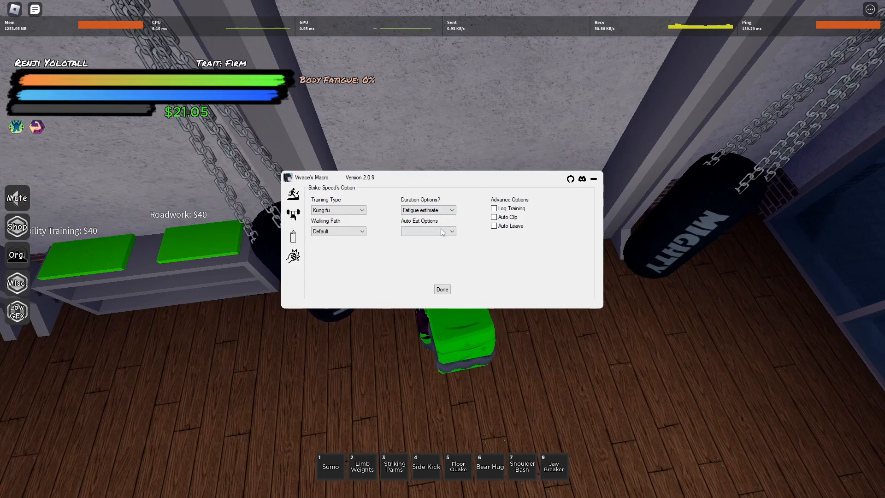
left_click(427, 231)
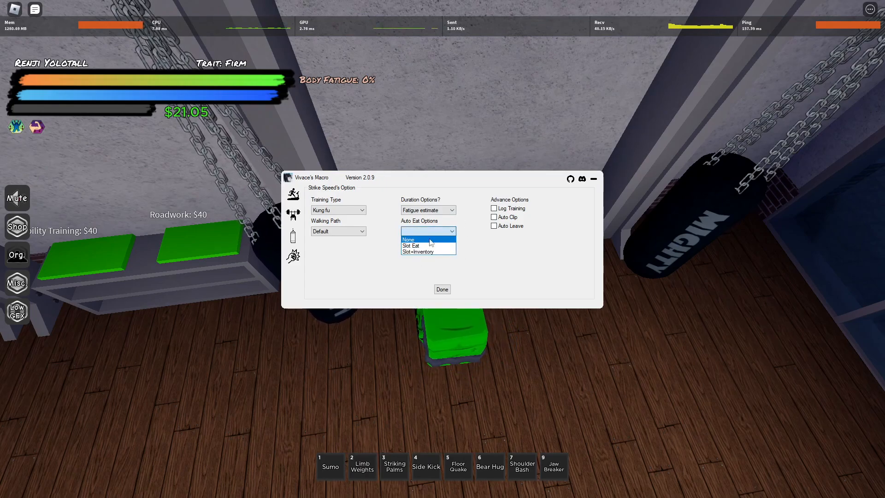
left_click(407, 239)
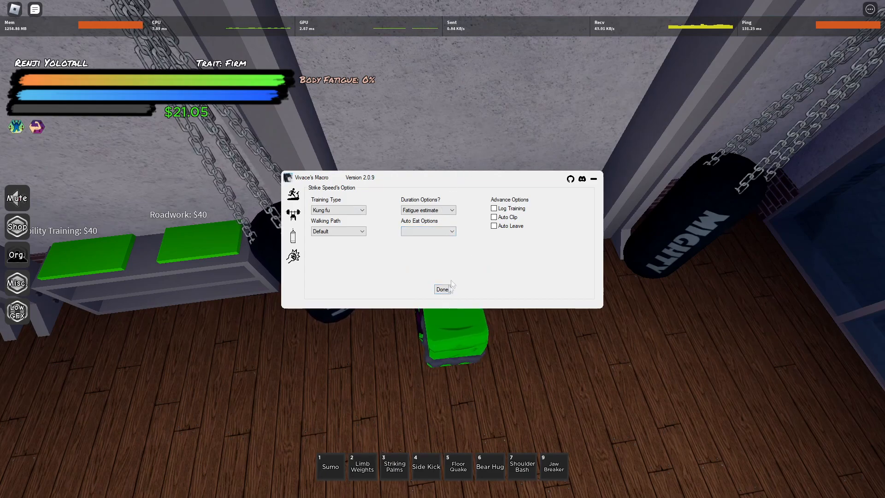
Step: Finish the strike speed settings and enter 50 as the round count
left_click(442, 289)
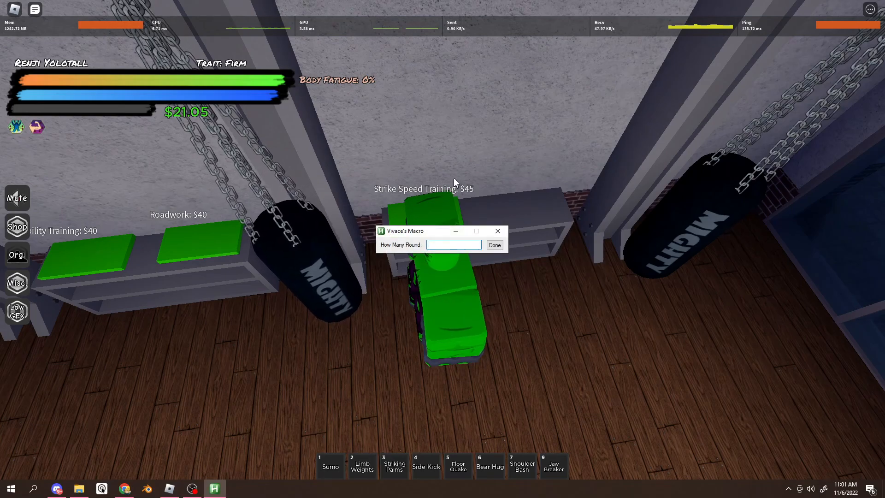
type("50")
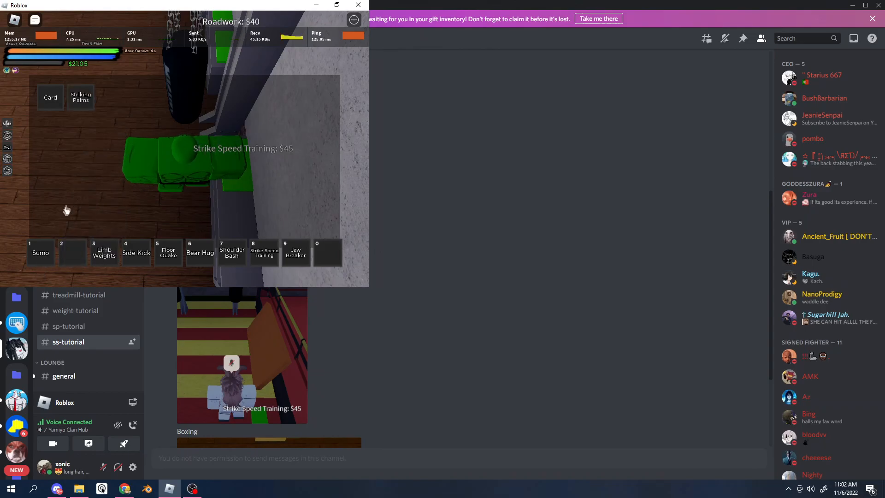
Step: Relaunch THE MACRO from File Explorer and enter 50 rounds
left_click(79, 487)
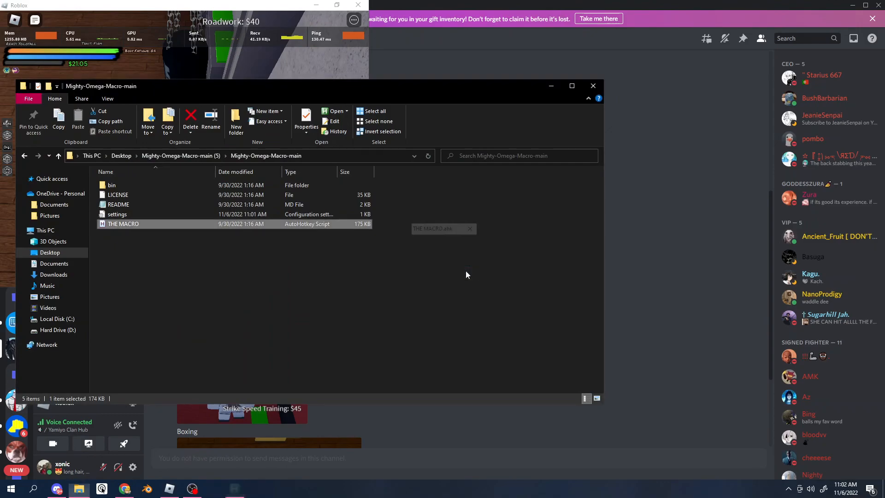
double_click(122, 223)
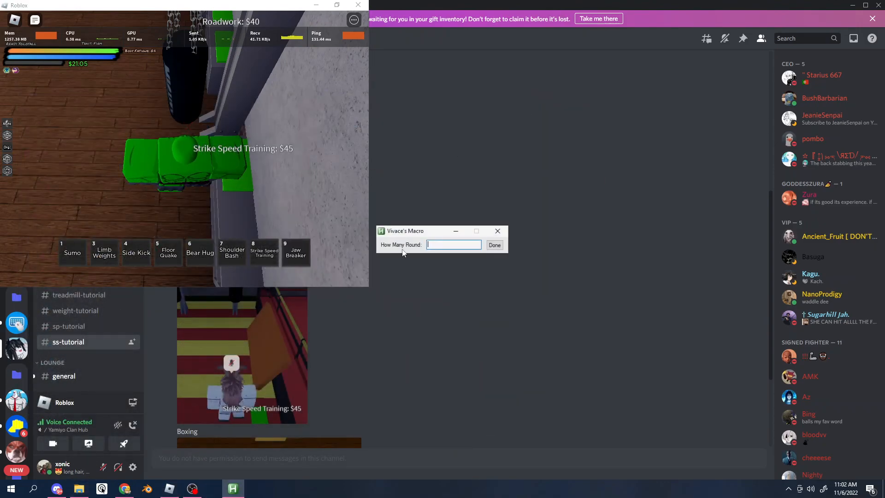
type("50")
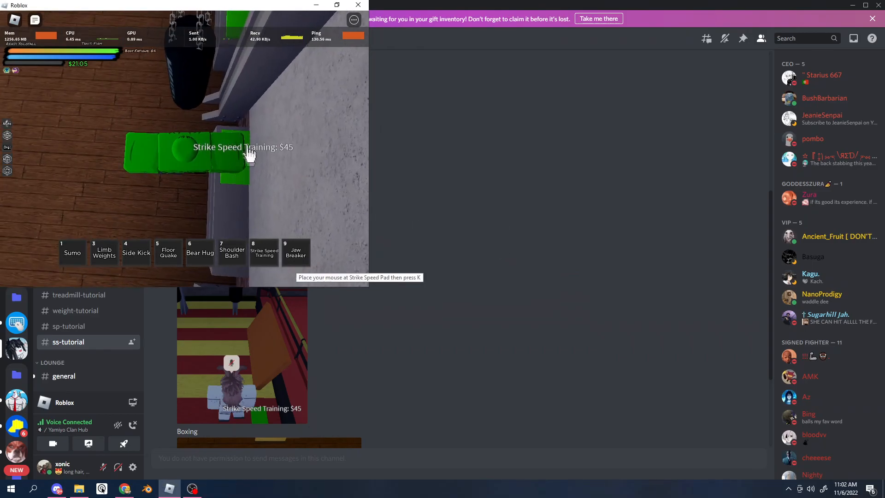
mouse_move(241, 170)
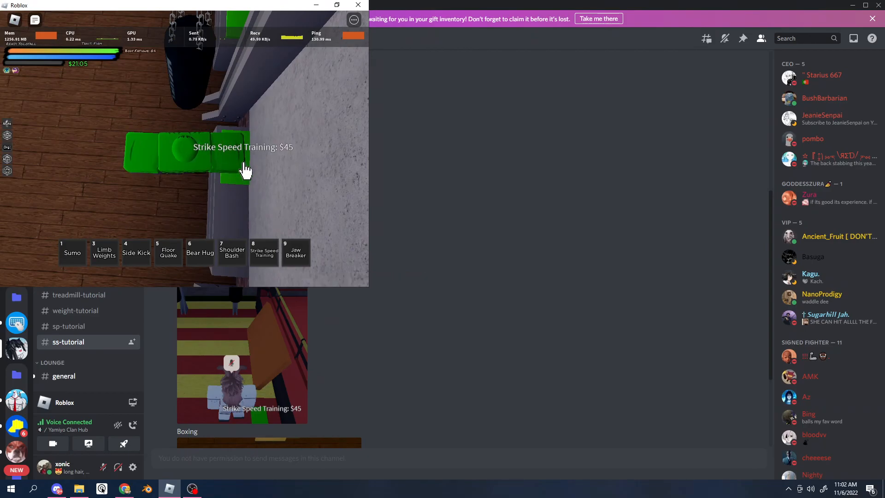
mouse_move(236, 206)
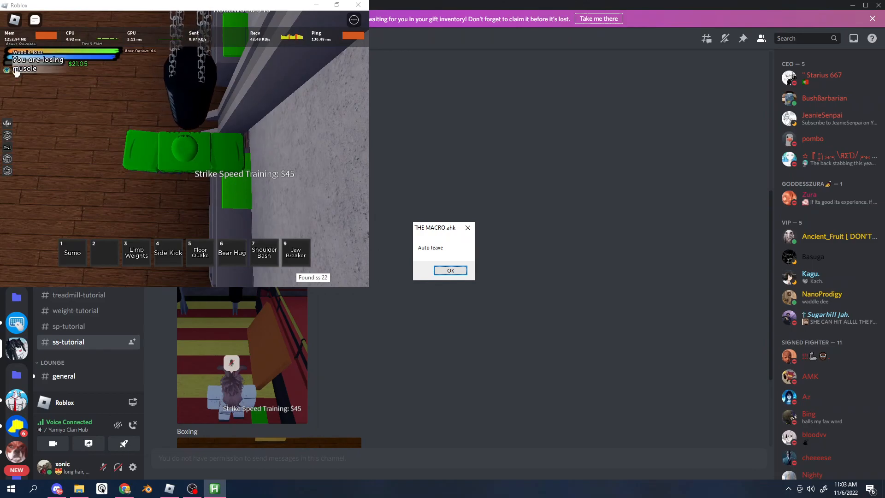
Step: Dismiss the macro's Auto leave notice after strike speed training
left_click(450, 269)
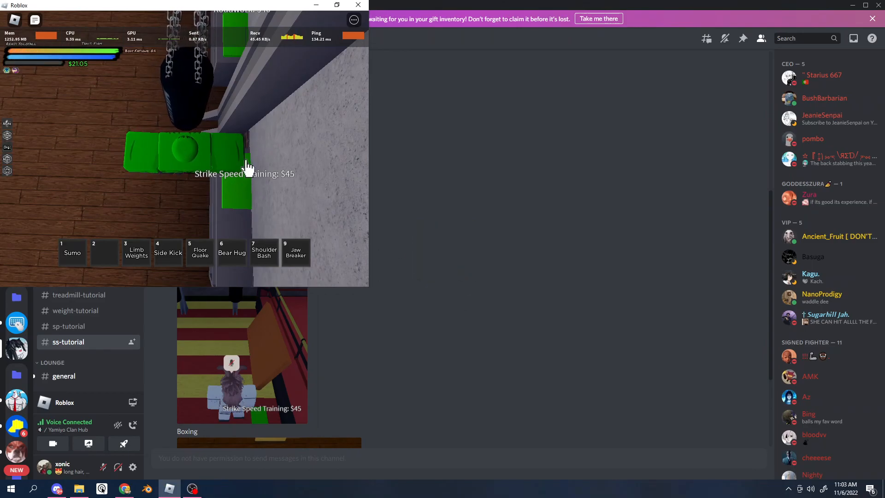